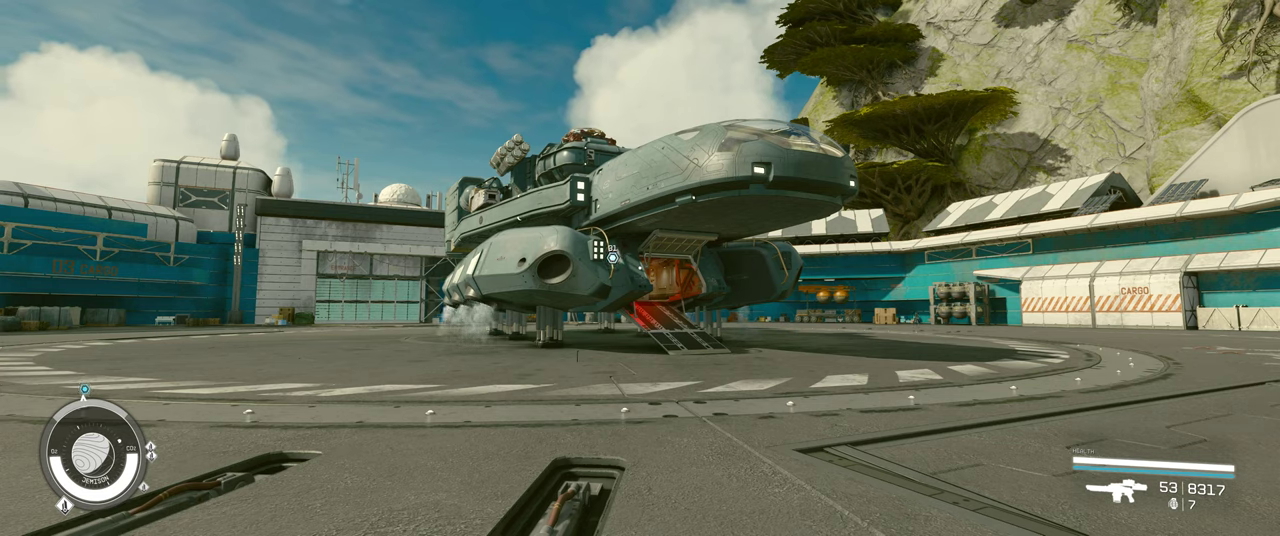
Bring up the Ecliptic Bayonet ship overview from the character status screen
key("Tab")
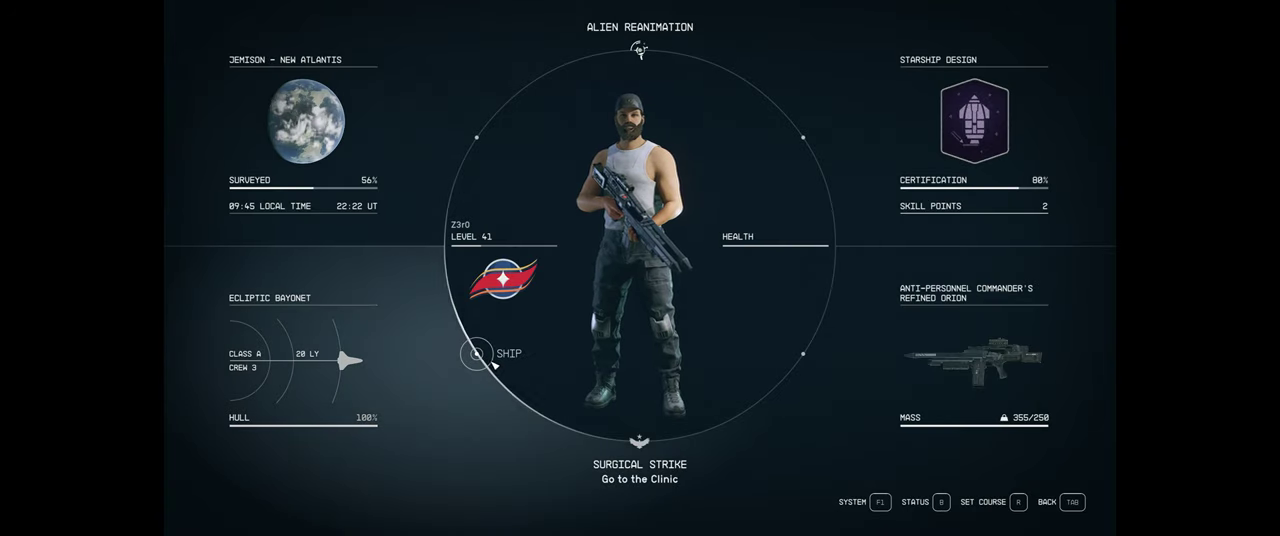
left_click(476, 352)
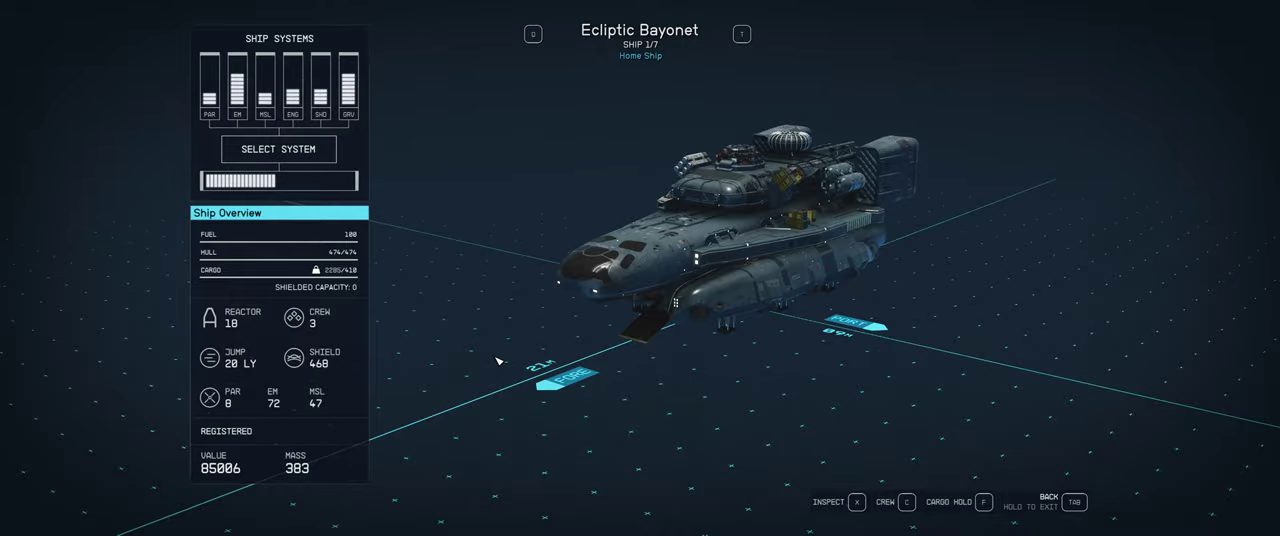
mouse_move(524, 314)
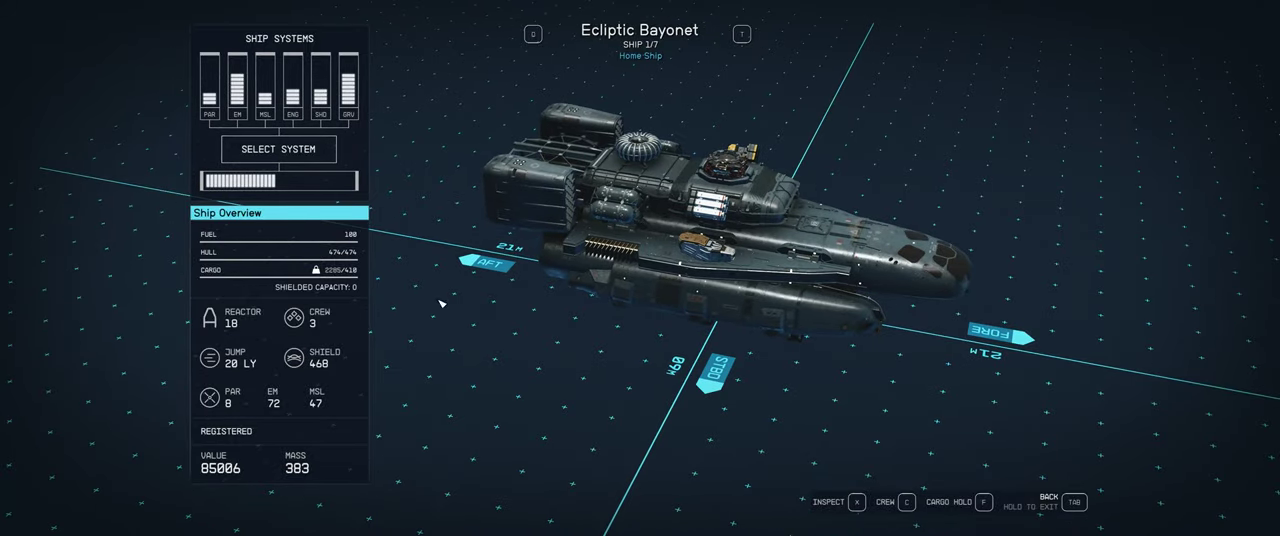
mouse_move(148, 300)
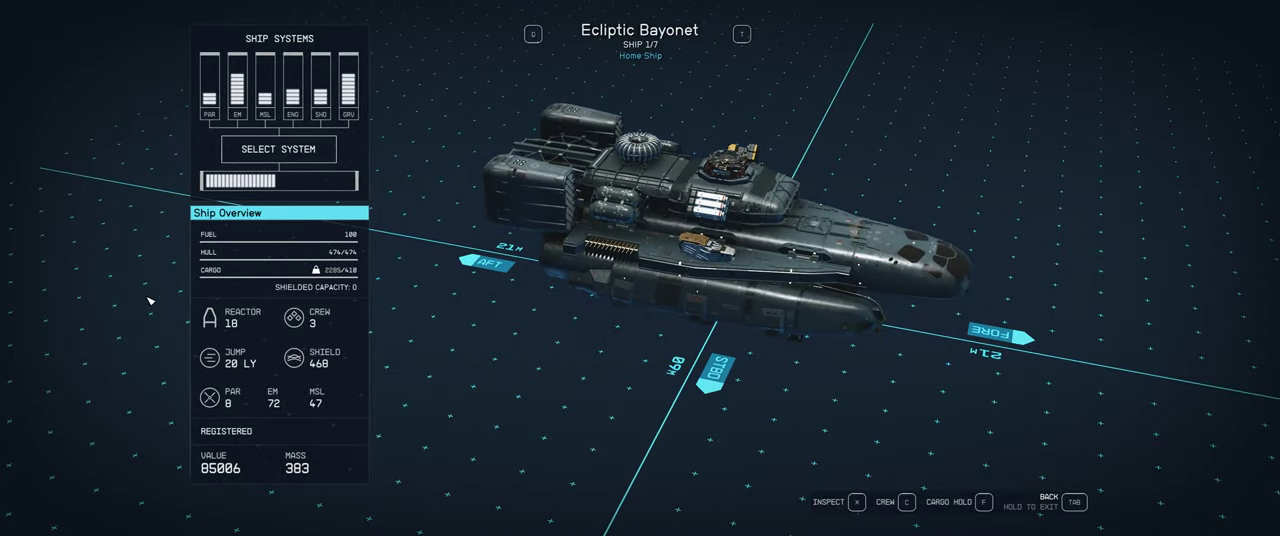
Examine the Ecliptic Bayonet from another angle in the ship overview
left_click(236, 80)
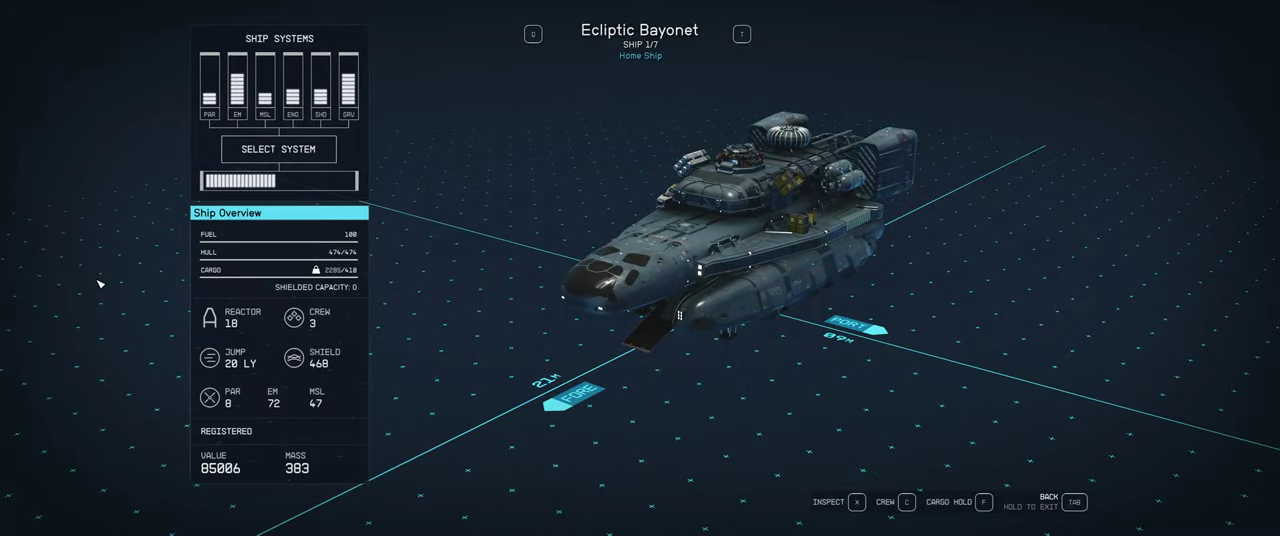
mouse_move(808, 354)
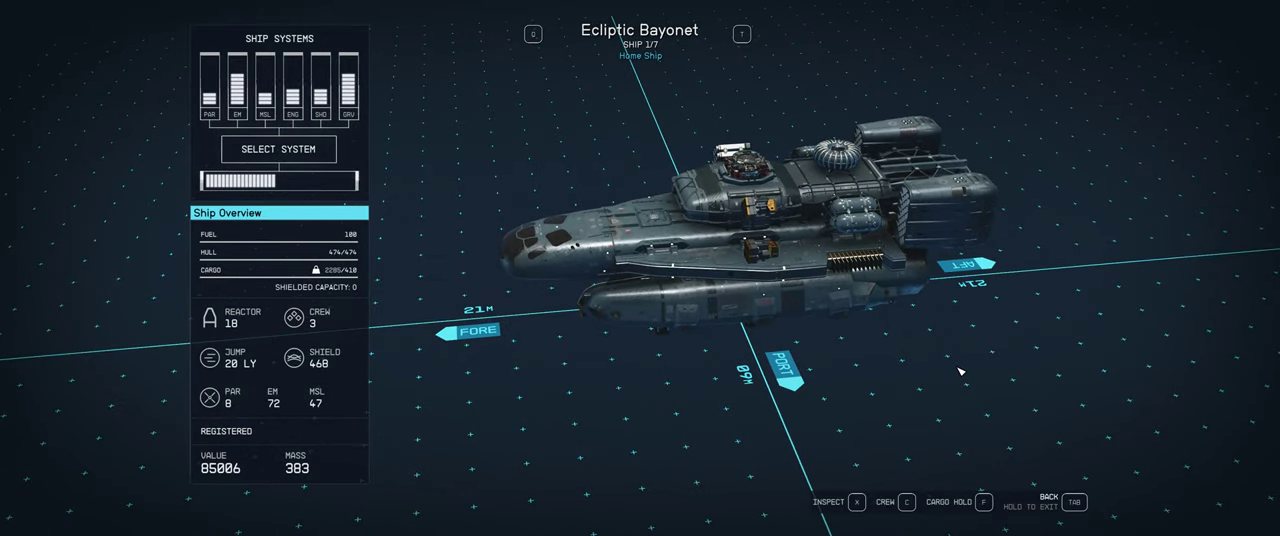
mouse_move(230, 388)
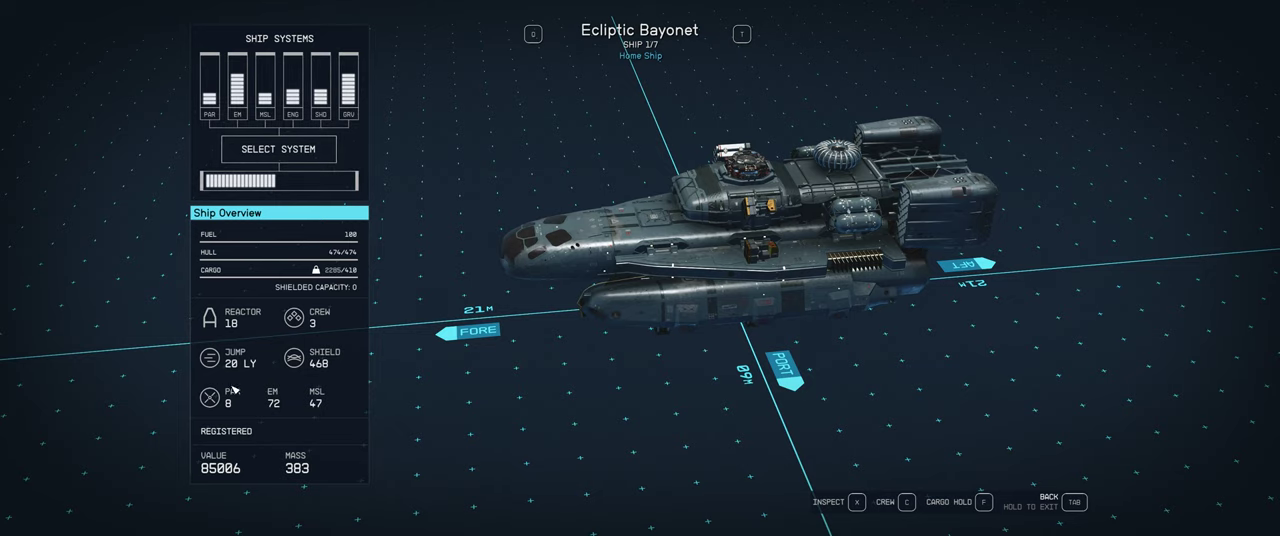
mouse_move(444, 400)
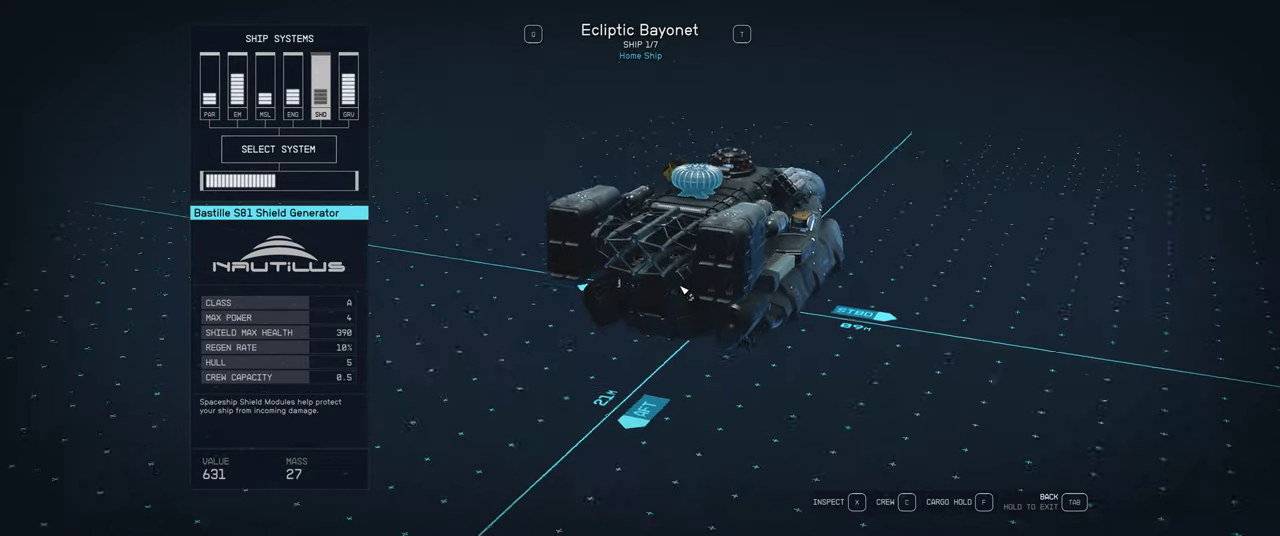
Turn the ship nose-on, then enter the ship builder for the Ecliptic Bayonet
left_click_drag(680, 290, 750, 304)
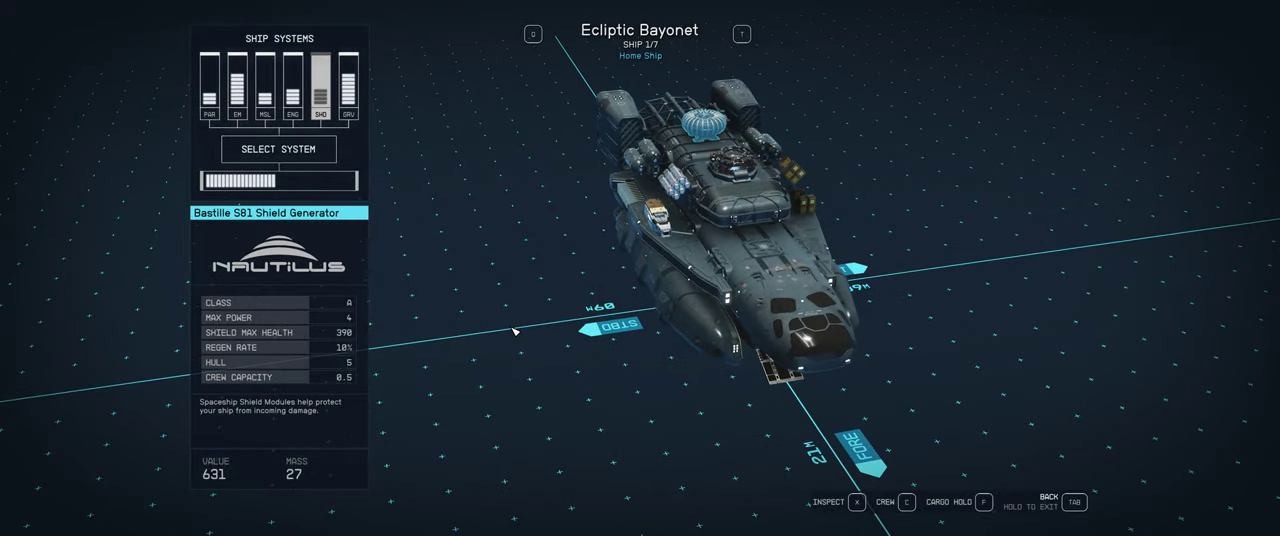
key("Tab")
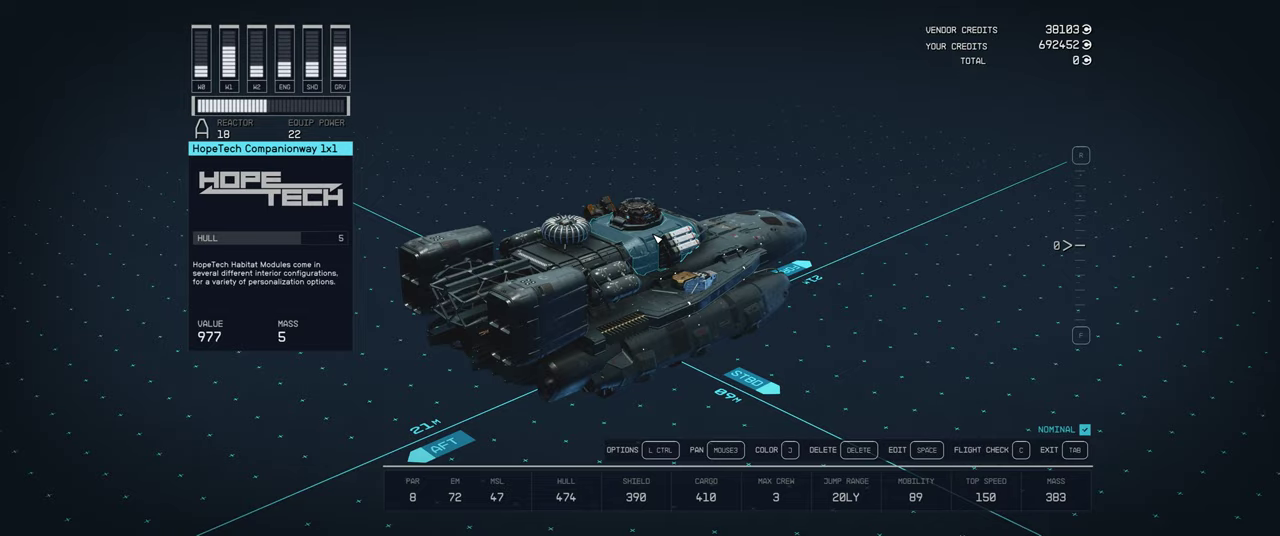
left_click(590, 258)
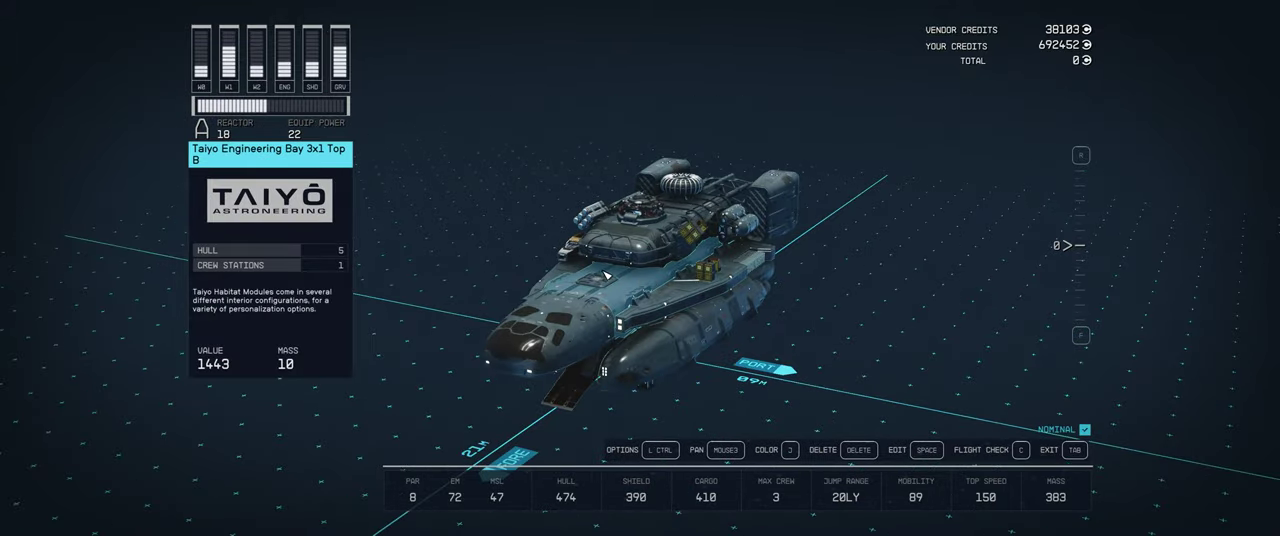
left_click(596, 280)
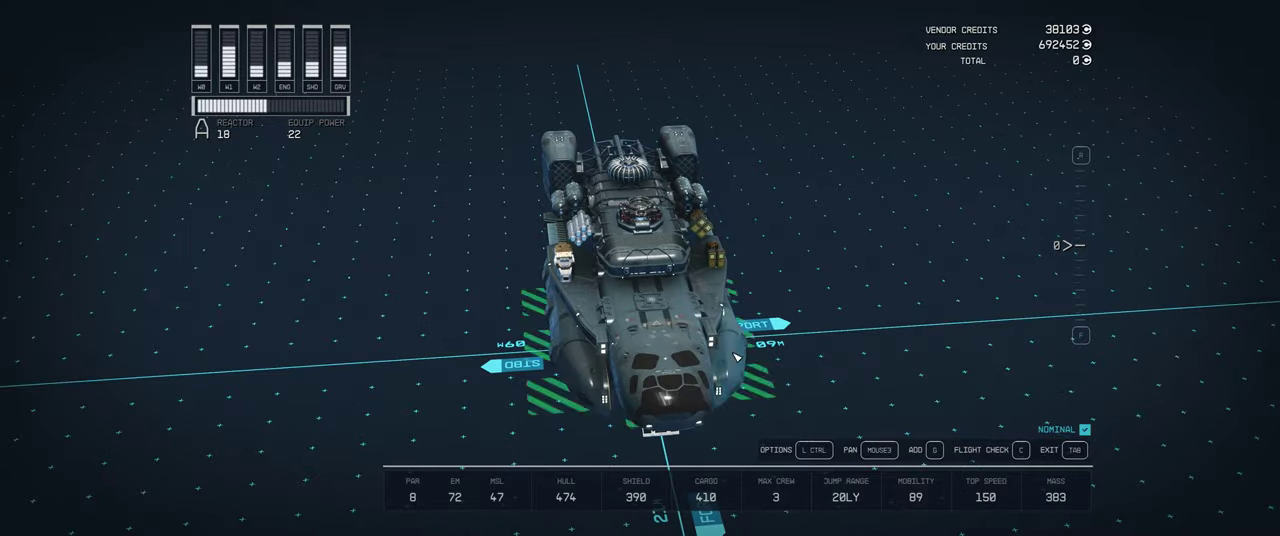
left_click(654, 308)
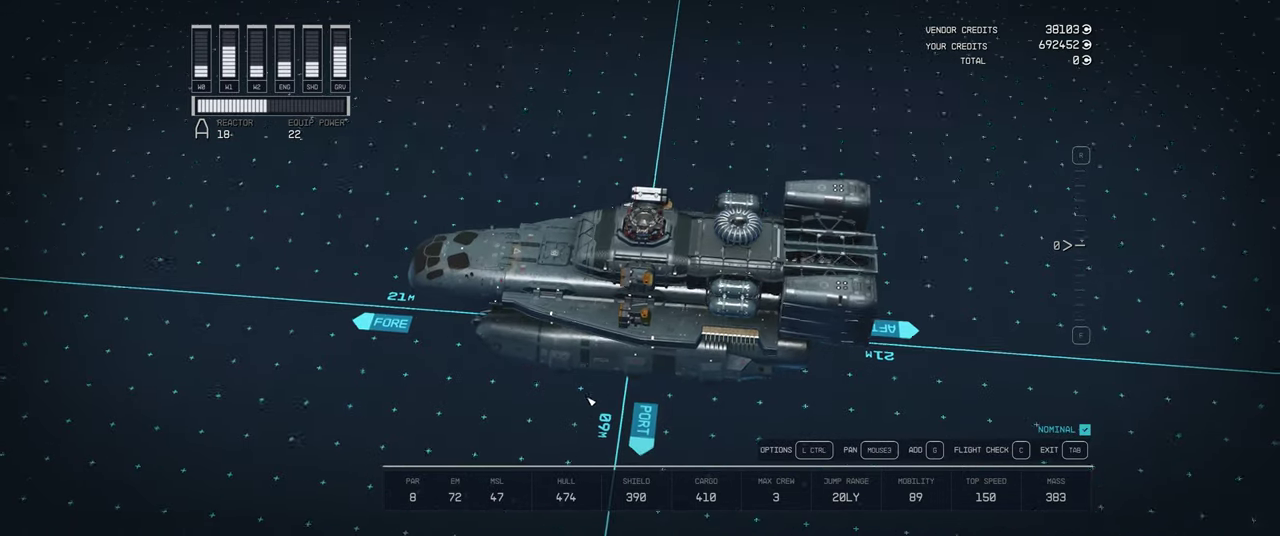
Rotate the Ecliptic Bayonet model to view it from several sides on the ship screen
left_click(836, 250)
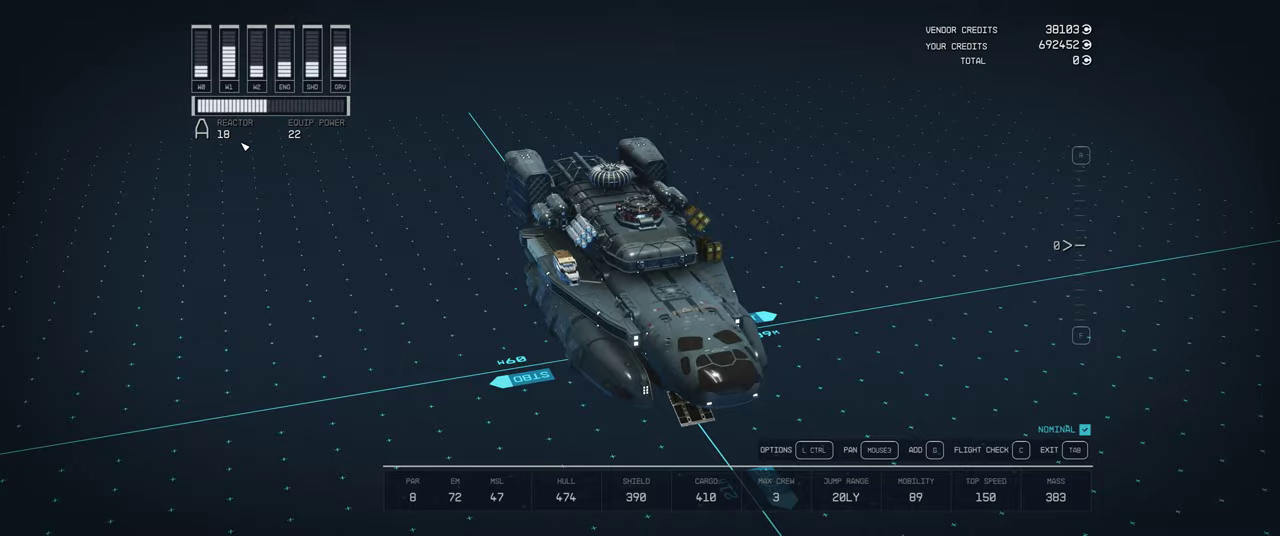
mouse_move(896, 260)
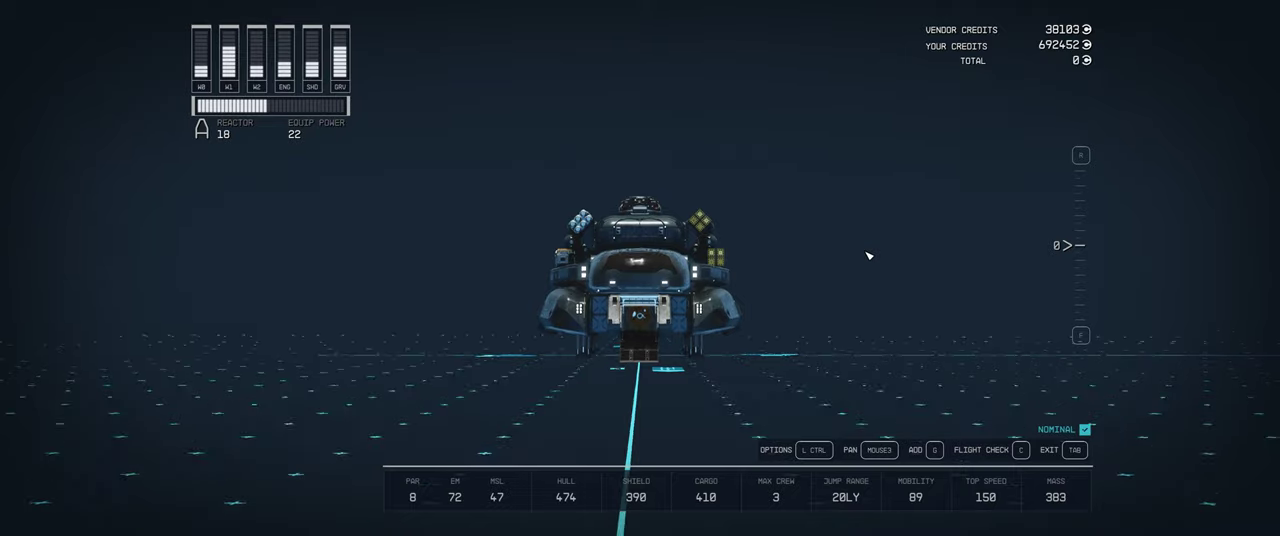
left_click_drag(868, 256, 640, 406)
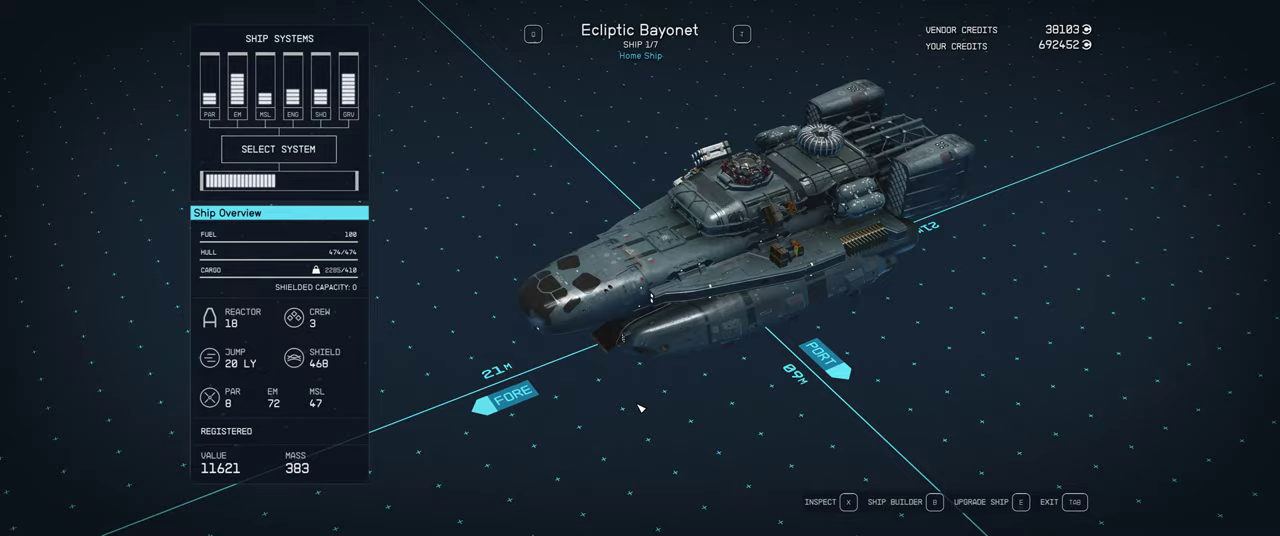
mouse_move(460, 274)
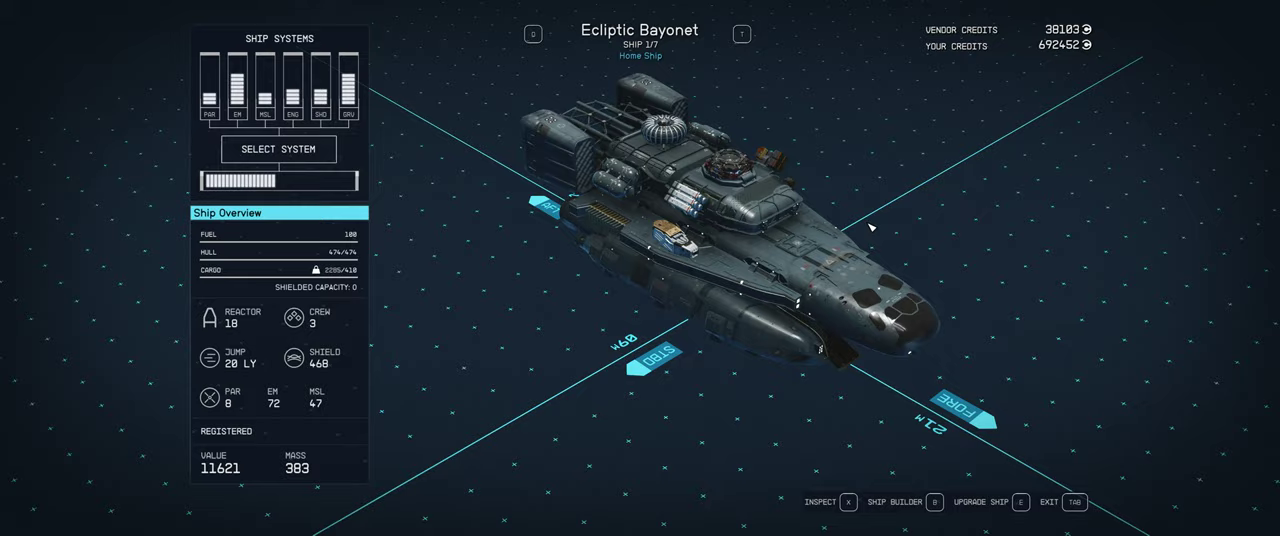
left_click_drag(870, 228, 612, 228)
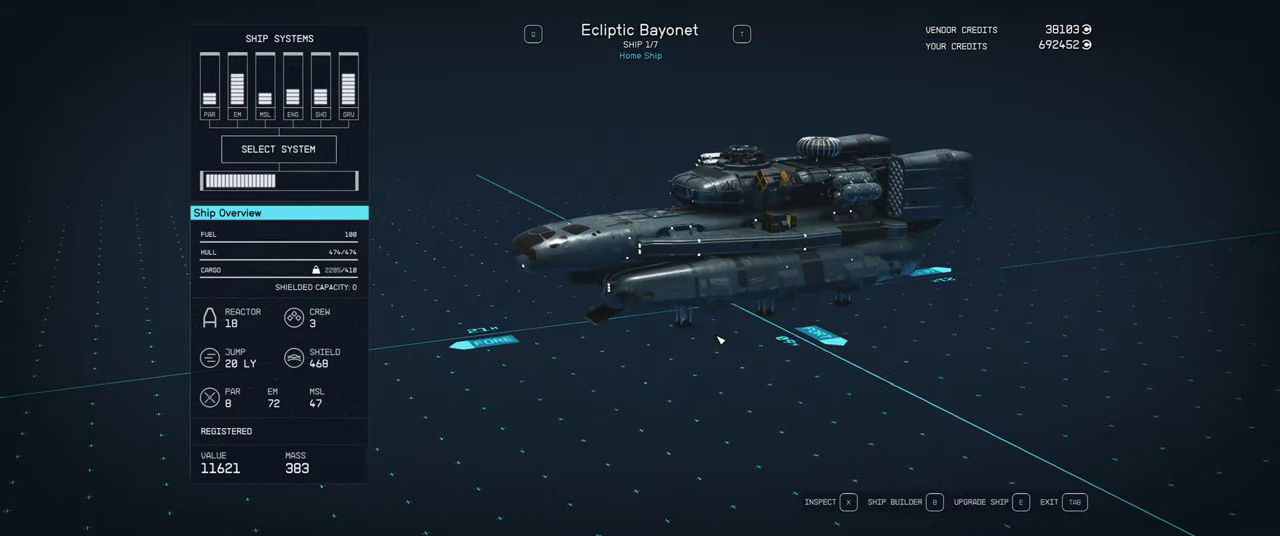
left_click_drag(720, 340, 790, 370)
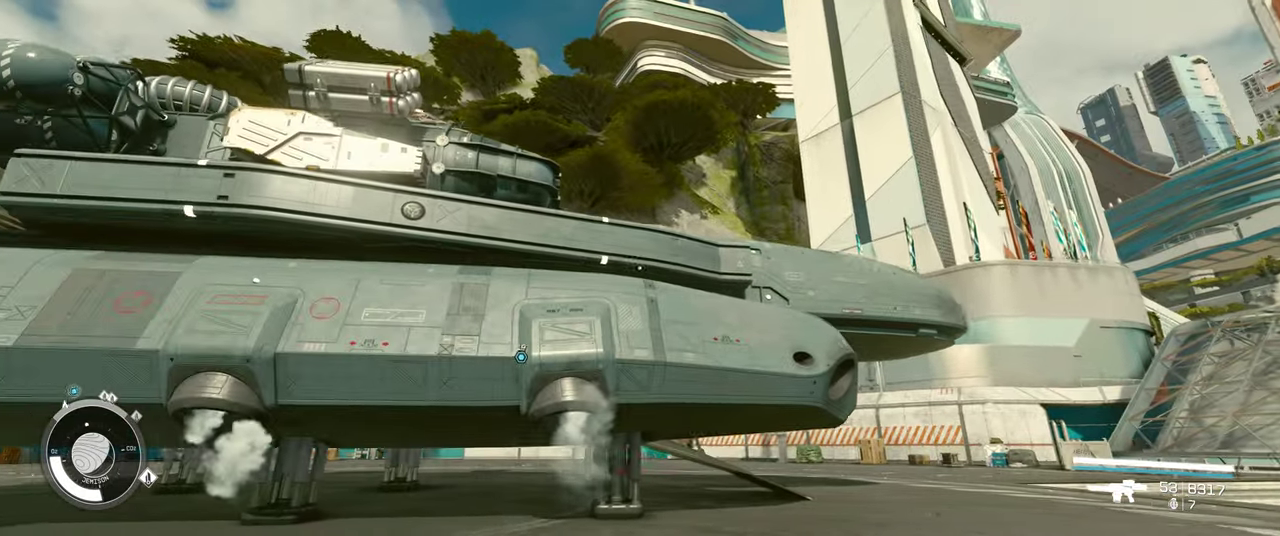
mouse_move(640, 268)
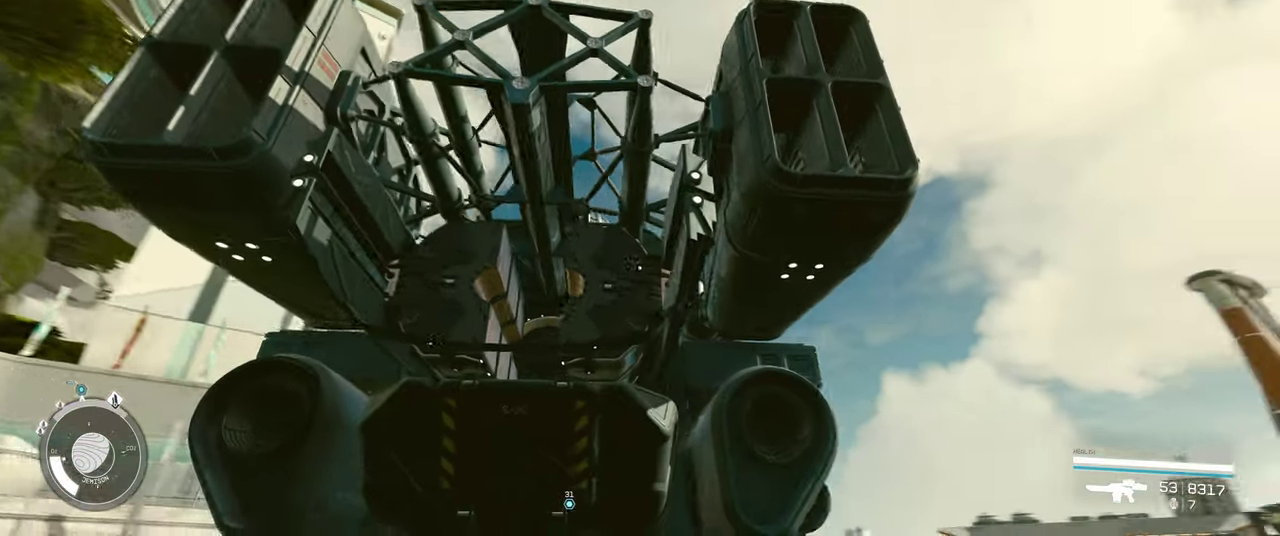
mouse_move(640, 268)
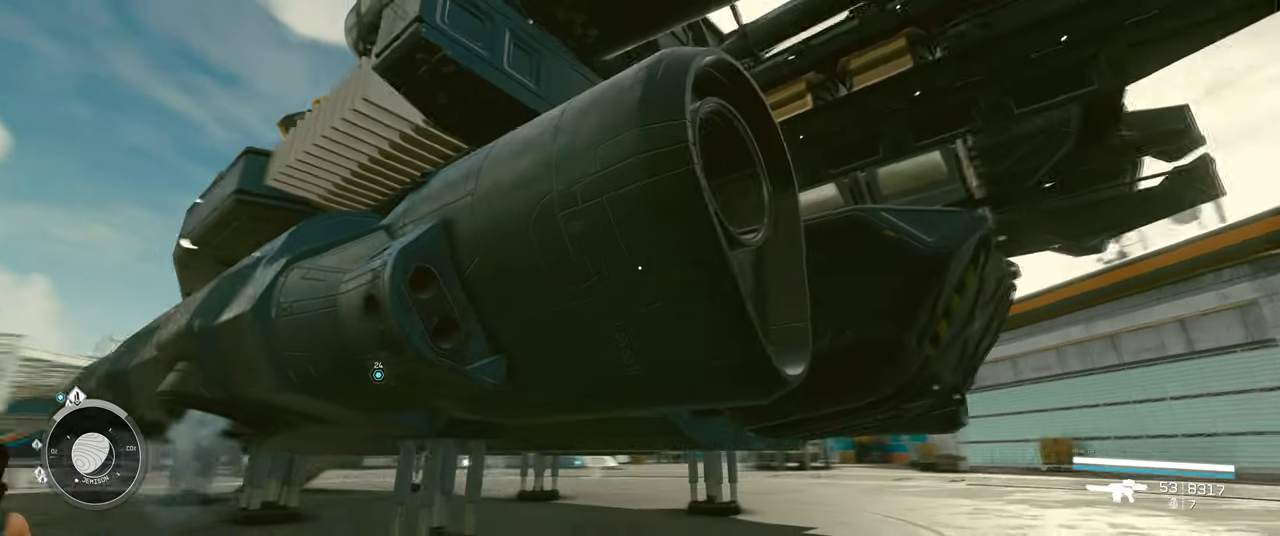
mouse_move(640, 268)
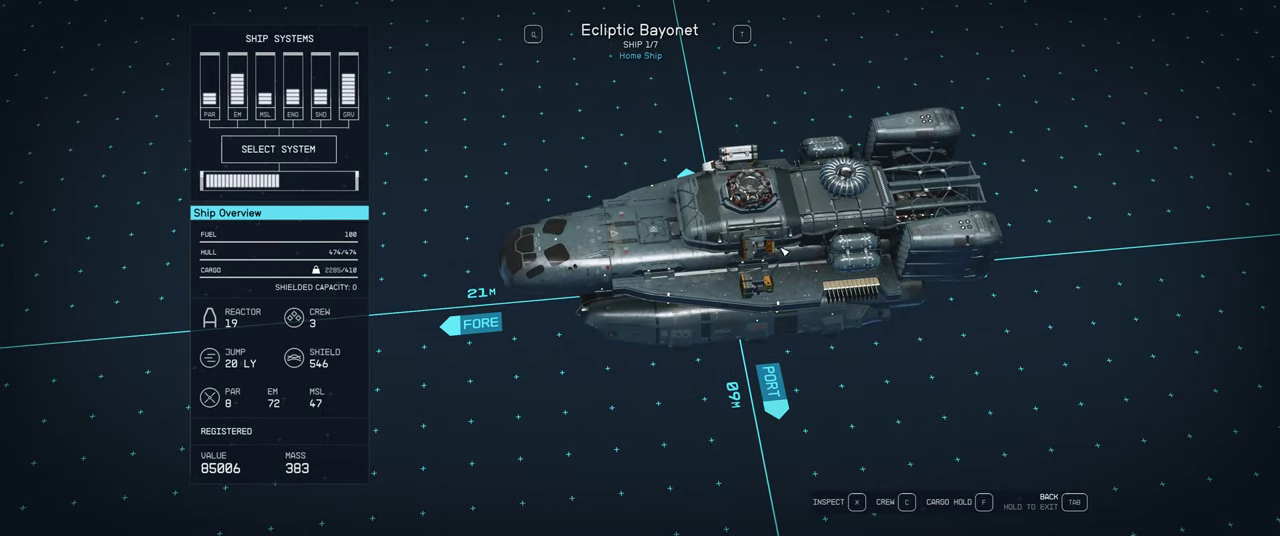
mouse_move(800, 220)
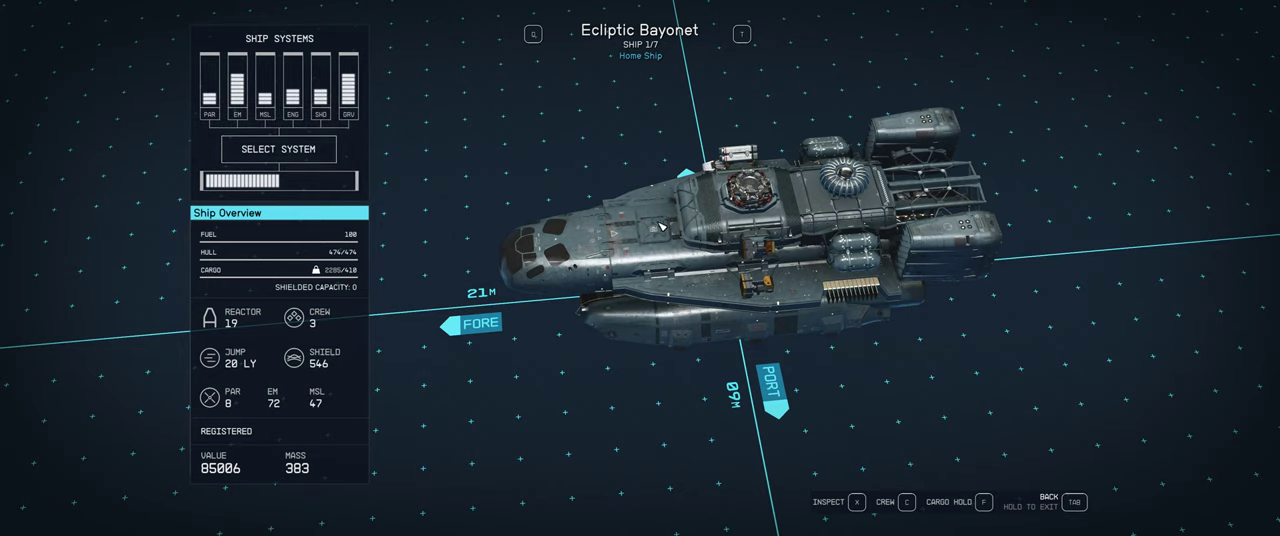
mouse_move(880, 220)
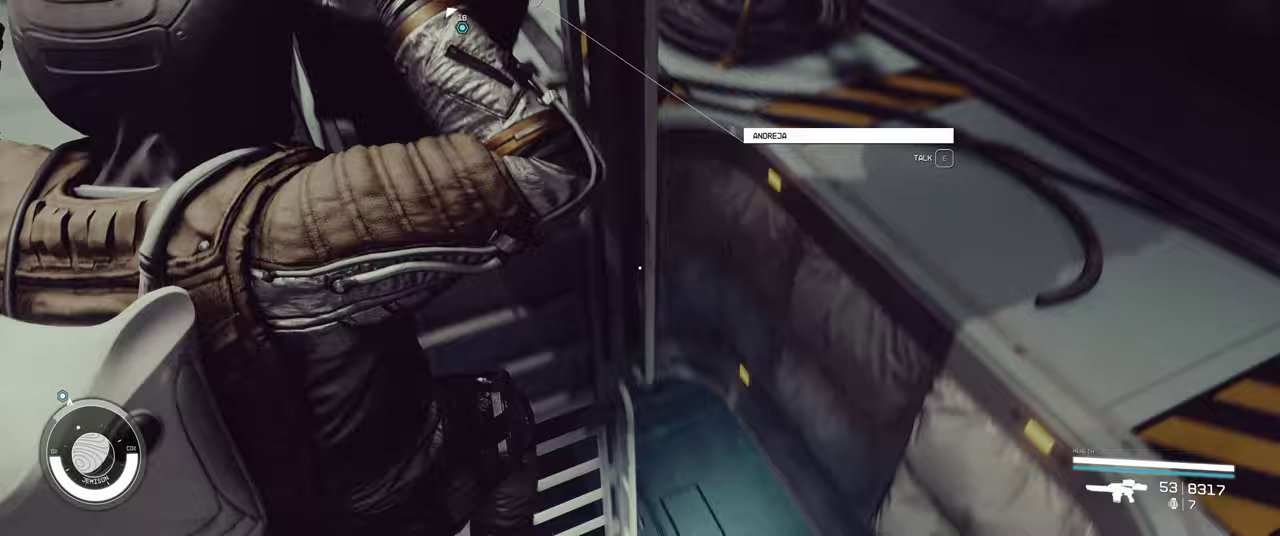
mouse_move(640, 268)
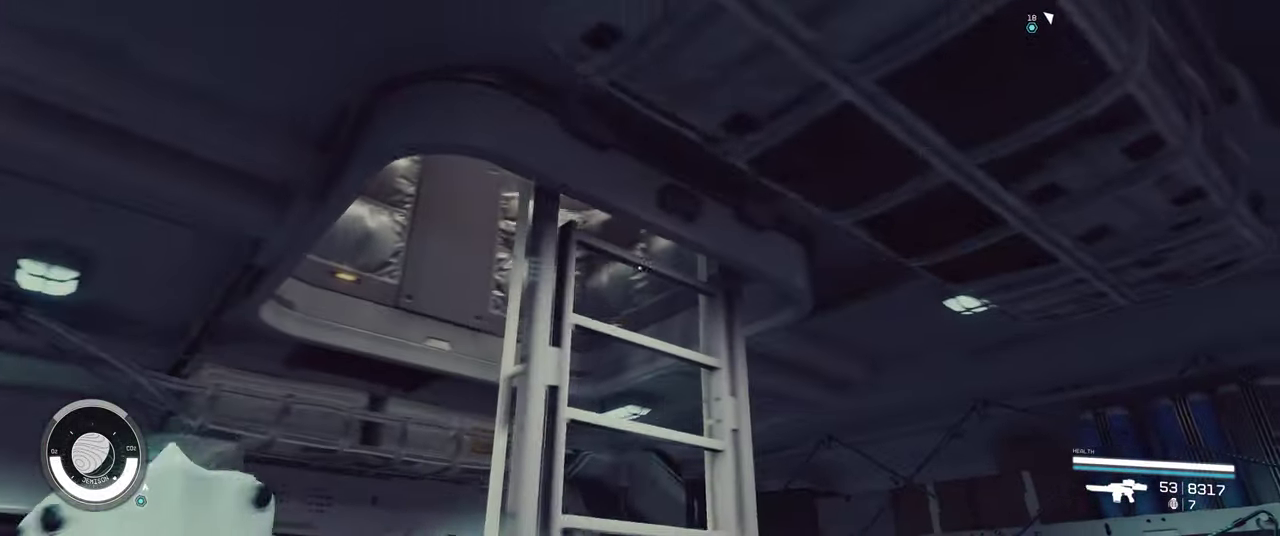
mouse_move(640, 268)
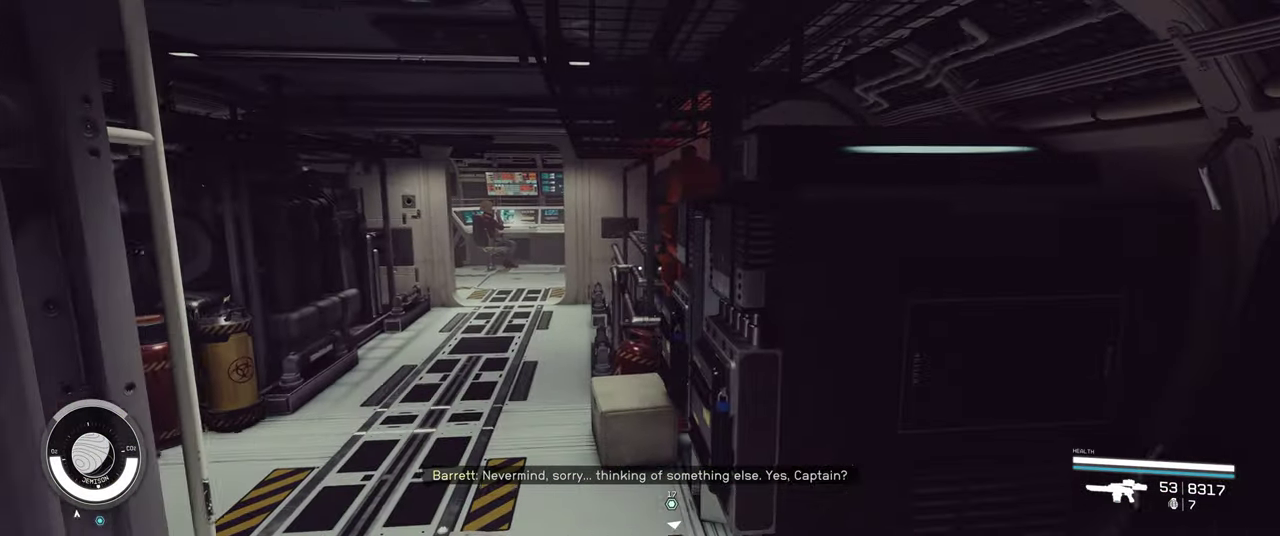
Walk forward along the Ecliptic Bayonet's upper-deck corridor toward the crew console
key("w")
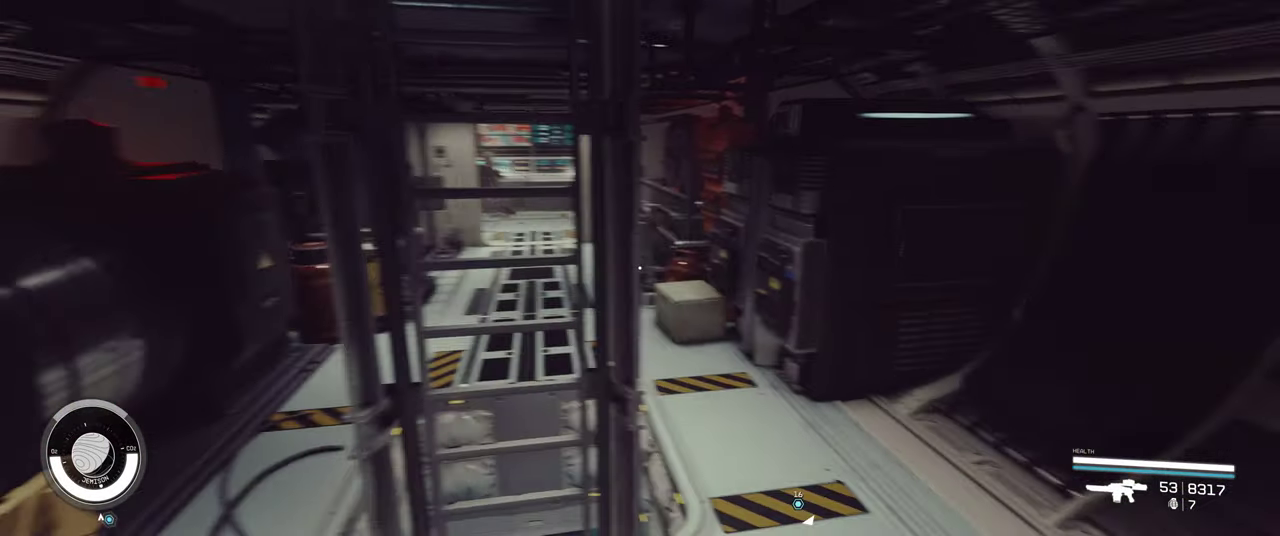
mouse_move(640, 268)
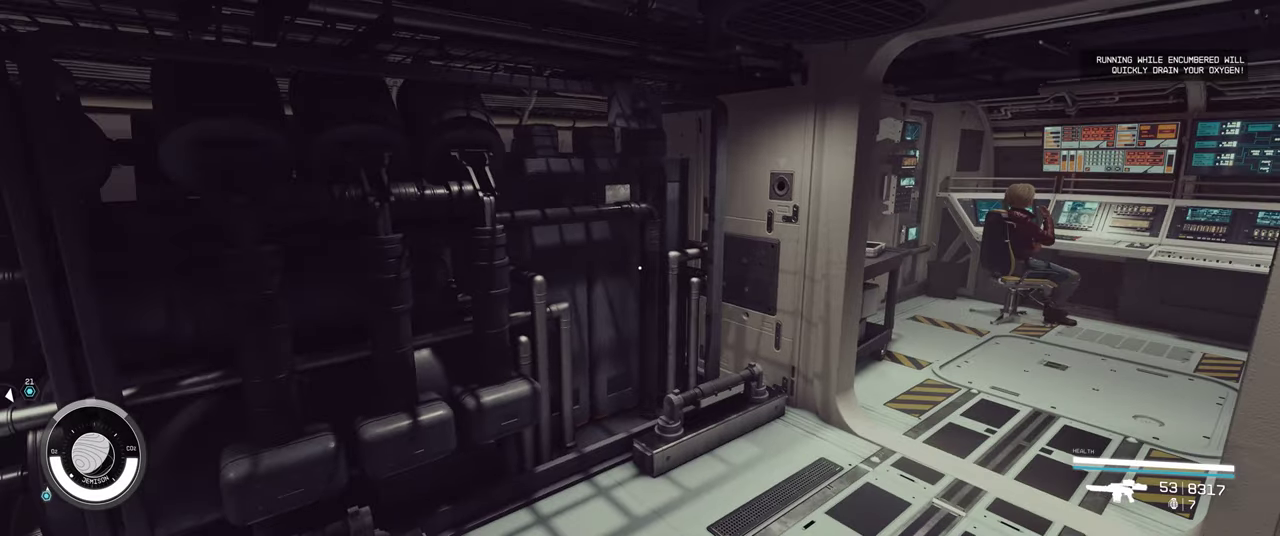
mouse_move(640, 268)
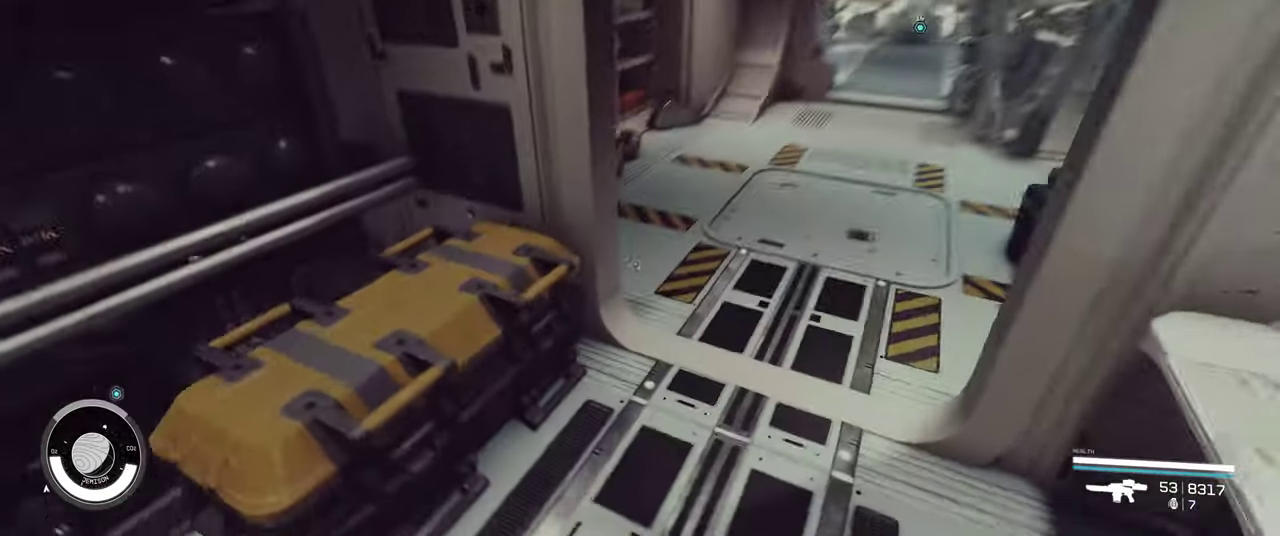
mouse_move(640, 268)
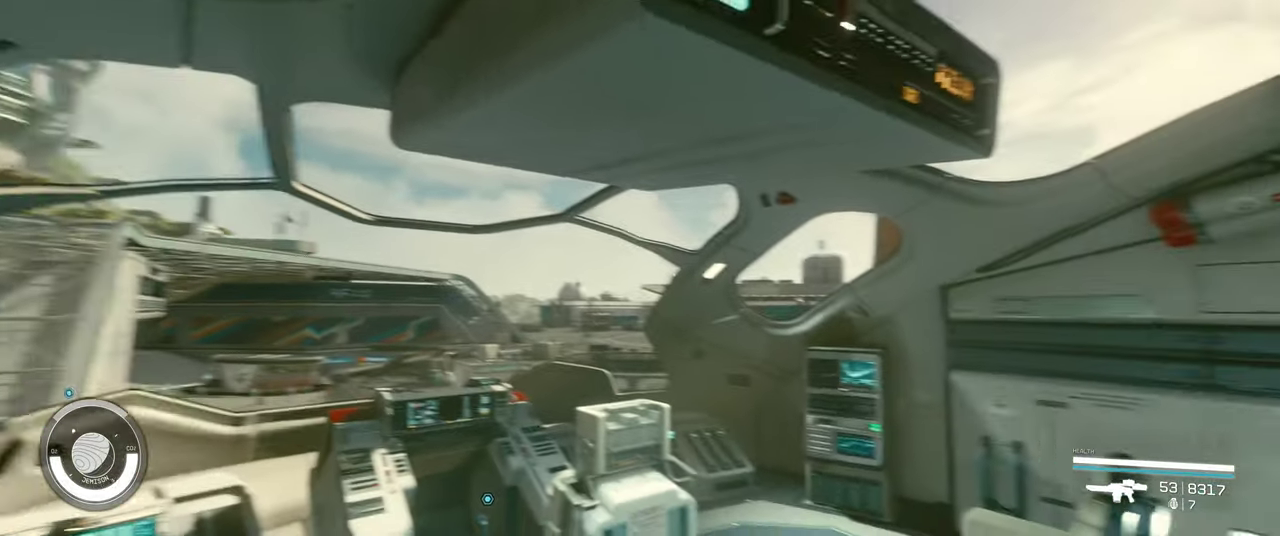
mouse_move(640, 268)
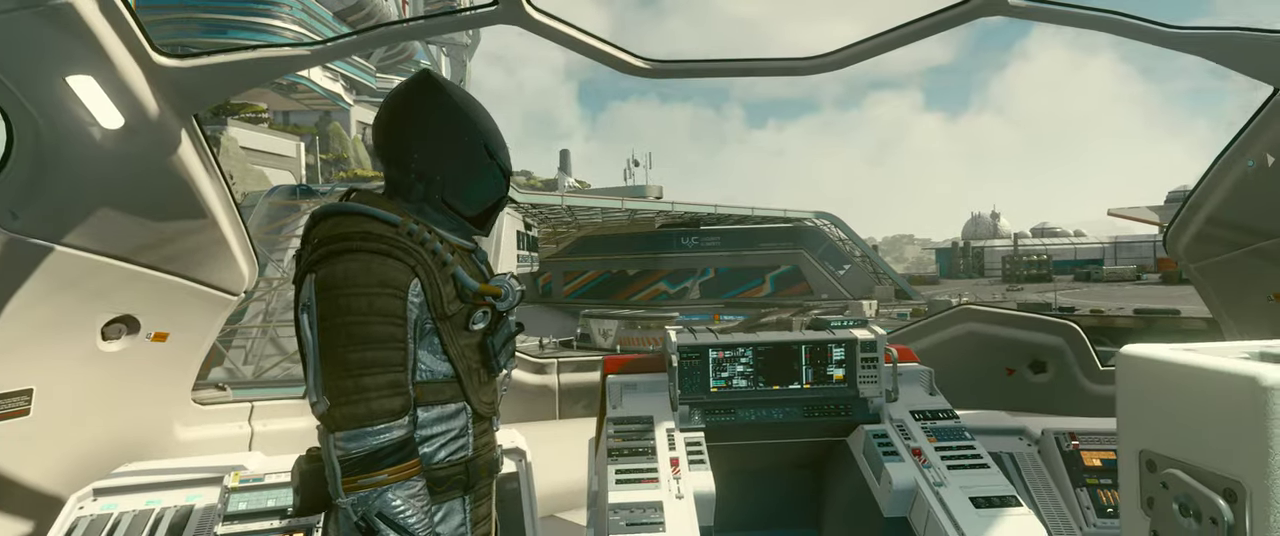
mouse_move(640, 268)
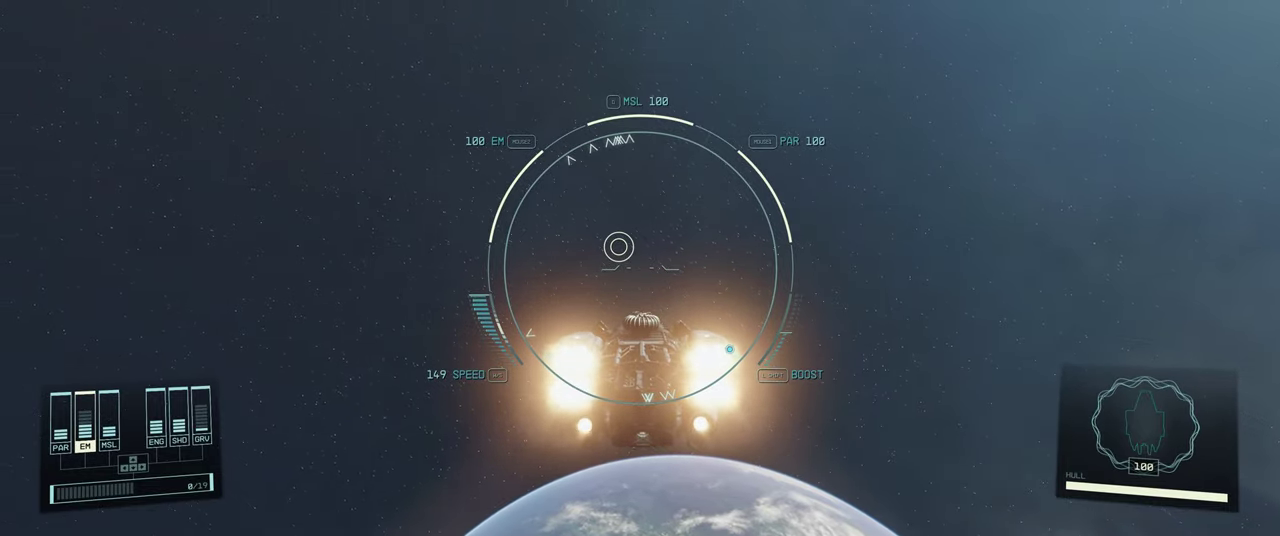
Bring up the star map from orbit above the planet
key("m")
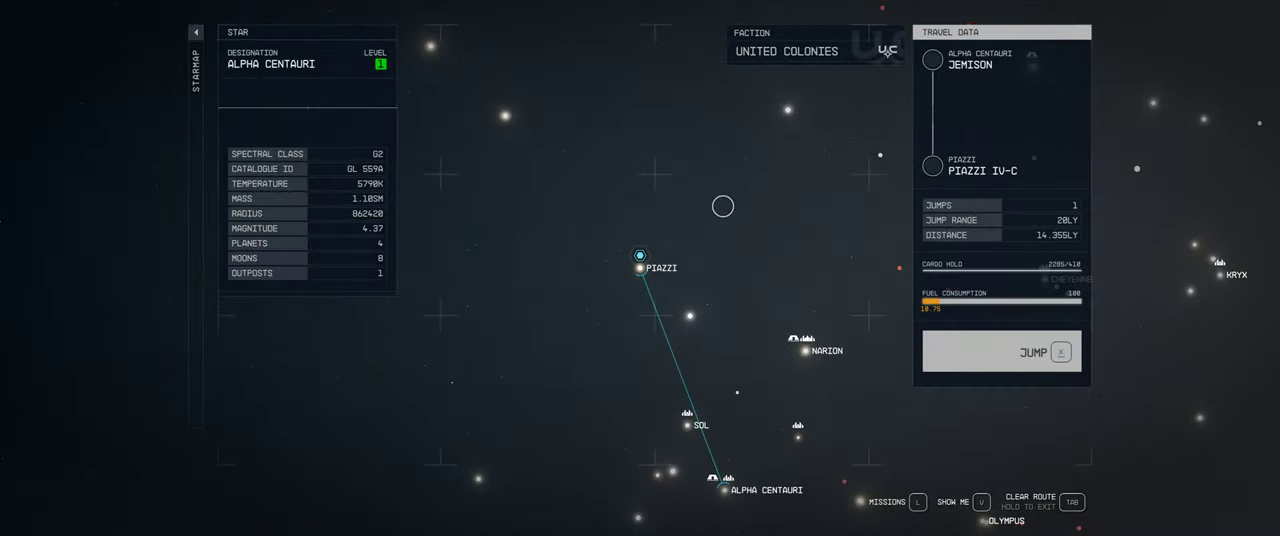
left_click(1000, 352)
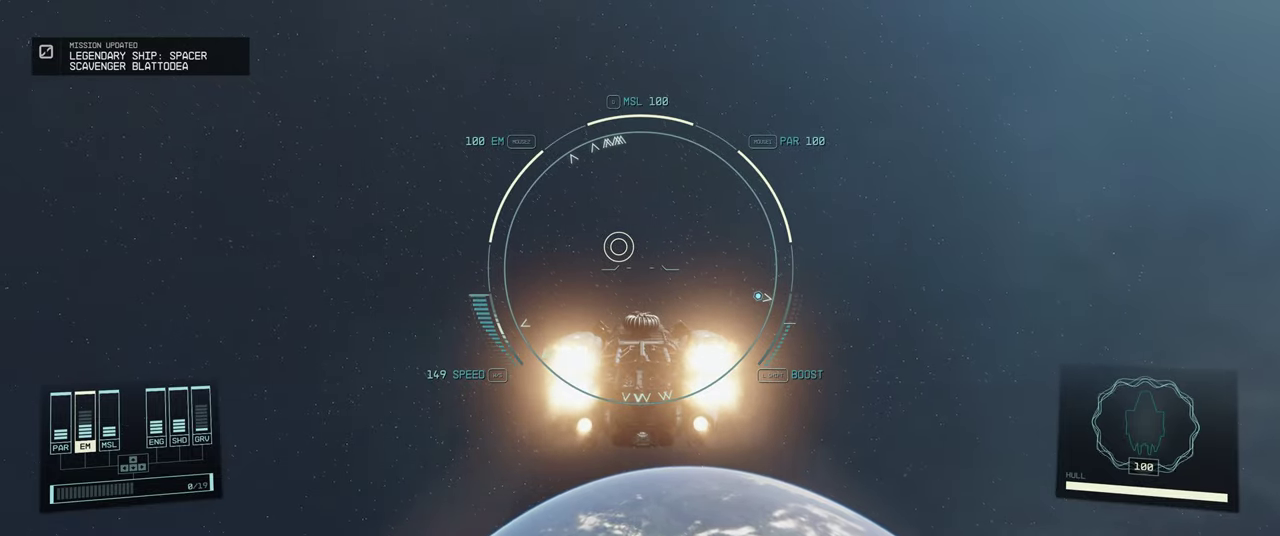